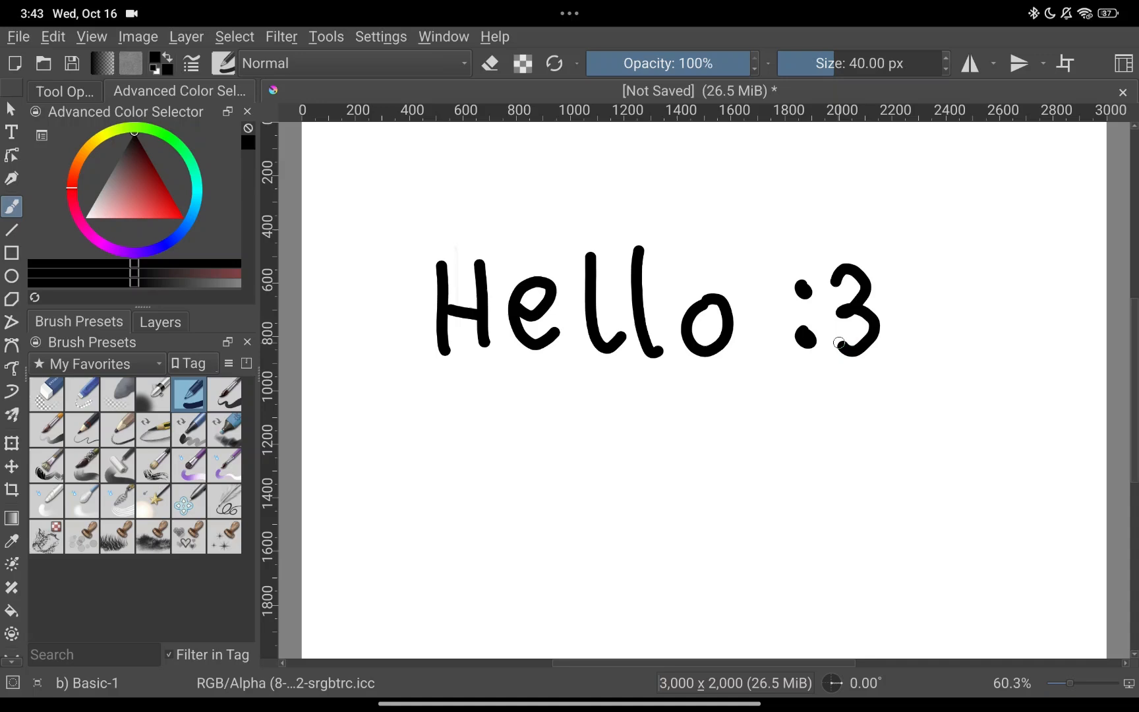
Bring up the Settings menu over the Hello drawing.
left_click(380, 37)
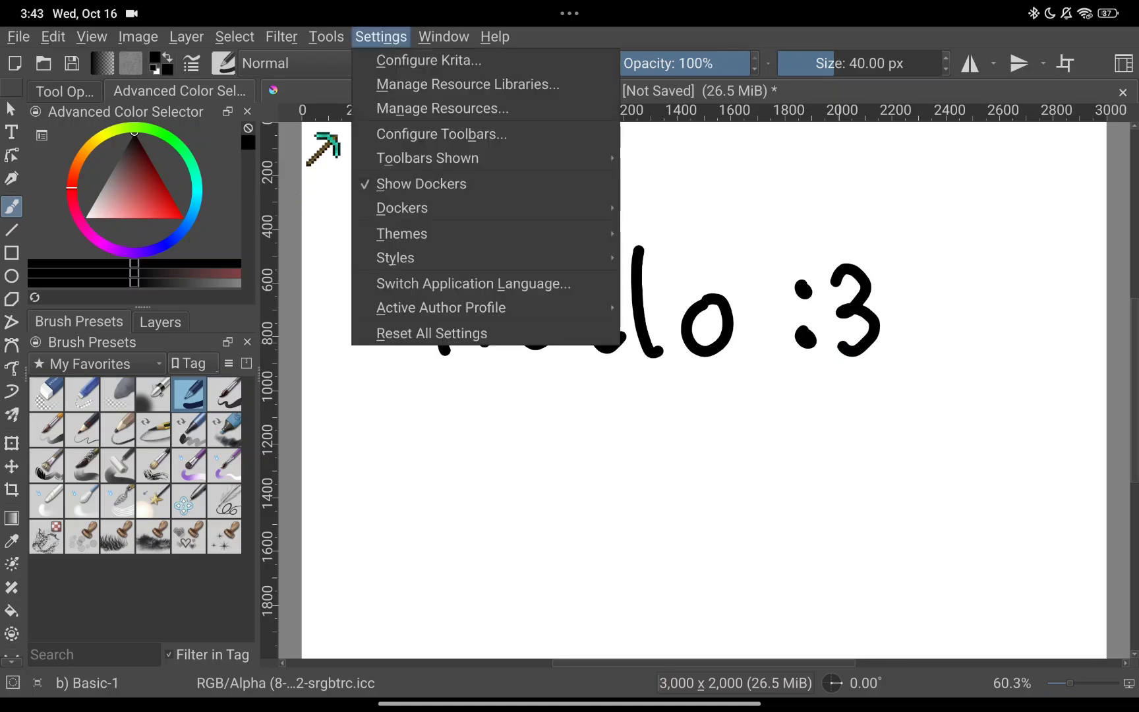
mouse_move(341, 54)
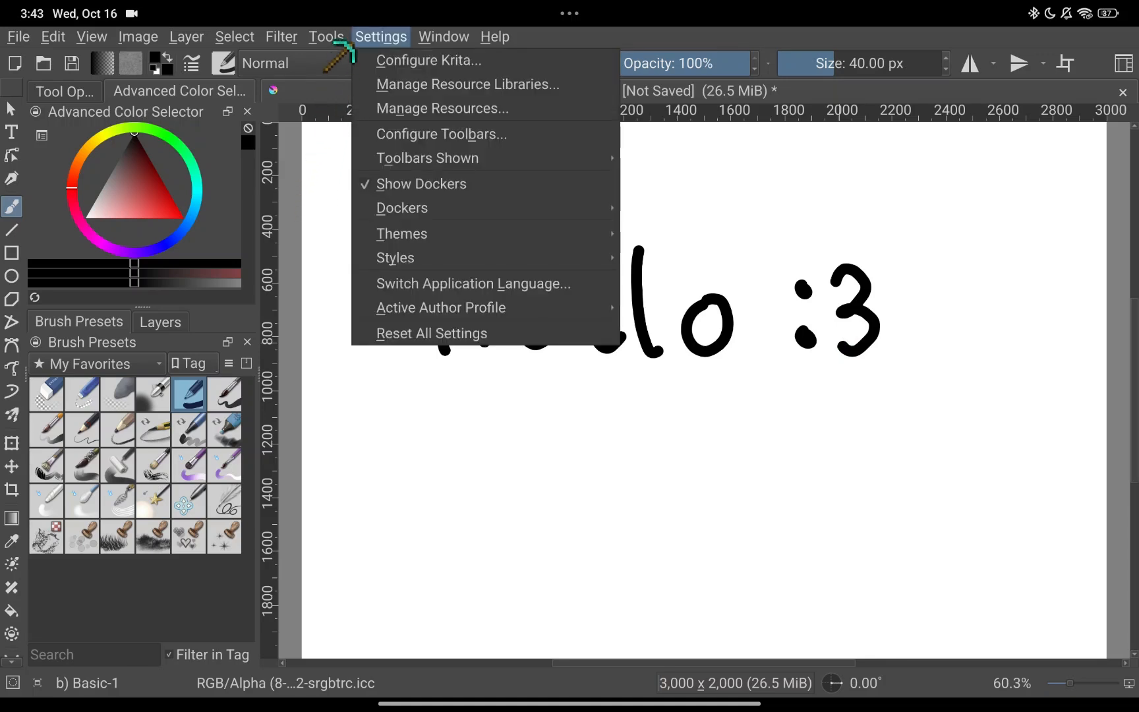
mouse_move(428, 60)
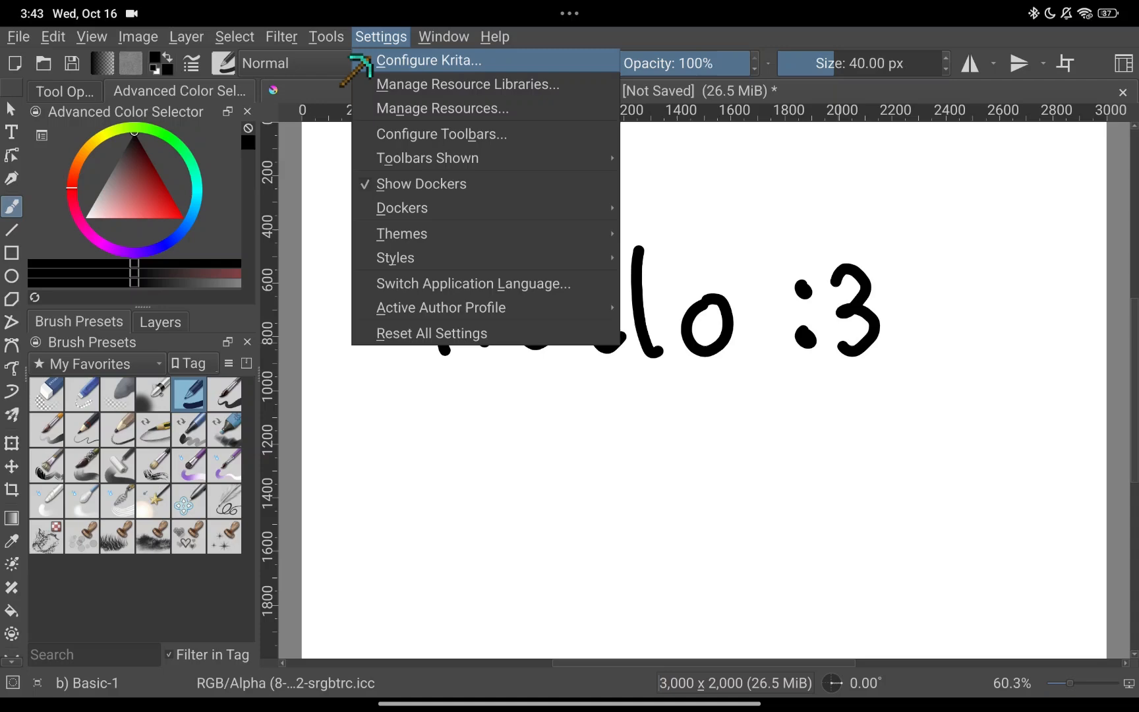
Go to Configure Krita's Canvas Input Settings and expand Touch Gestures for the Clip Studio Paint Compatible profile.
left_click(427, 61)
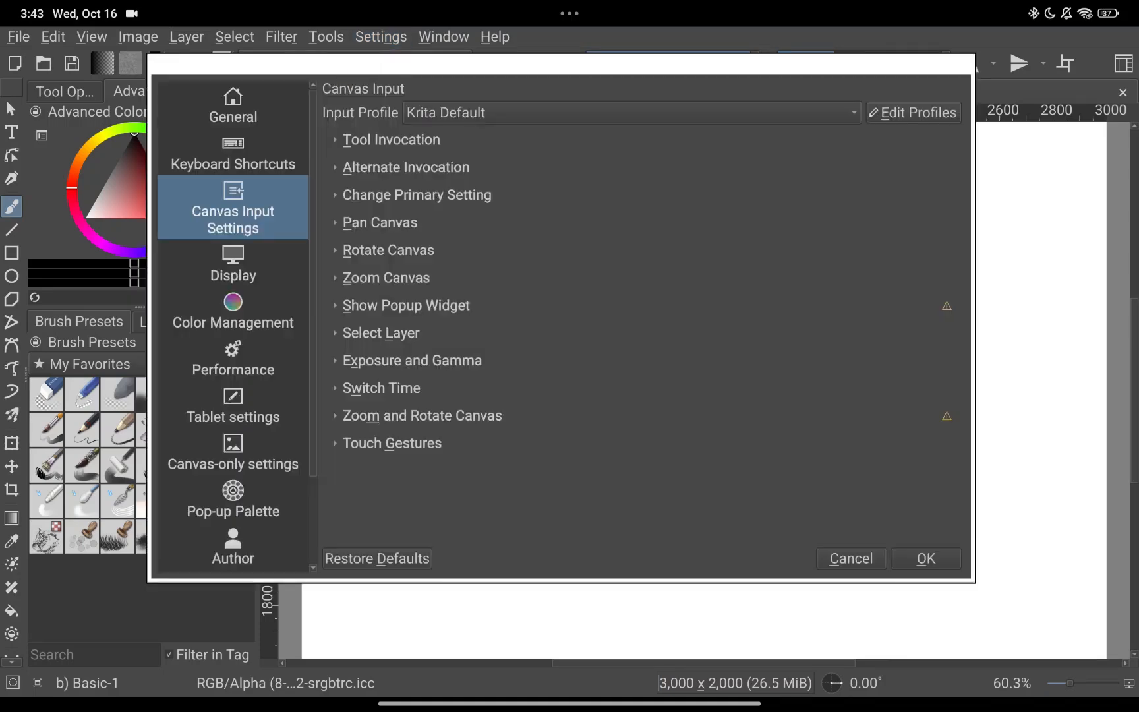
left_click(232, 404)
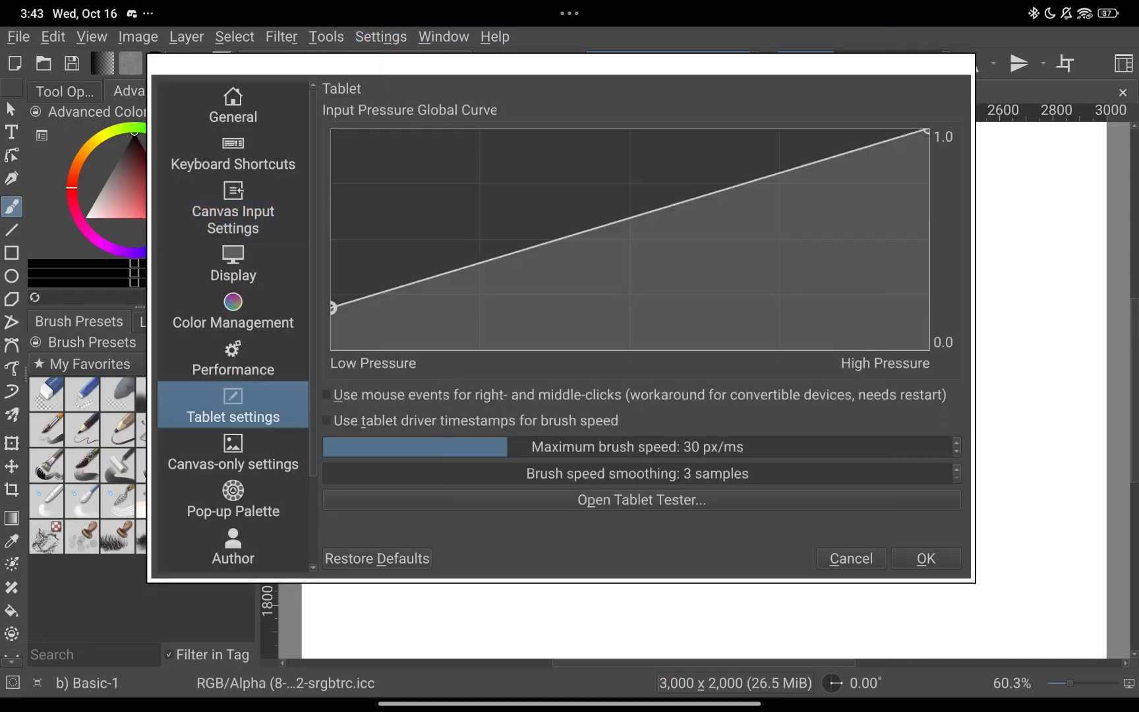
left_click(232, 218)
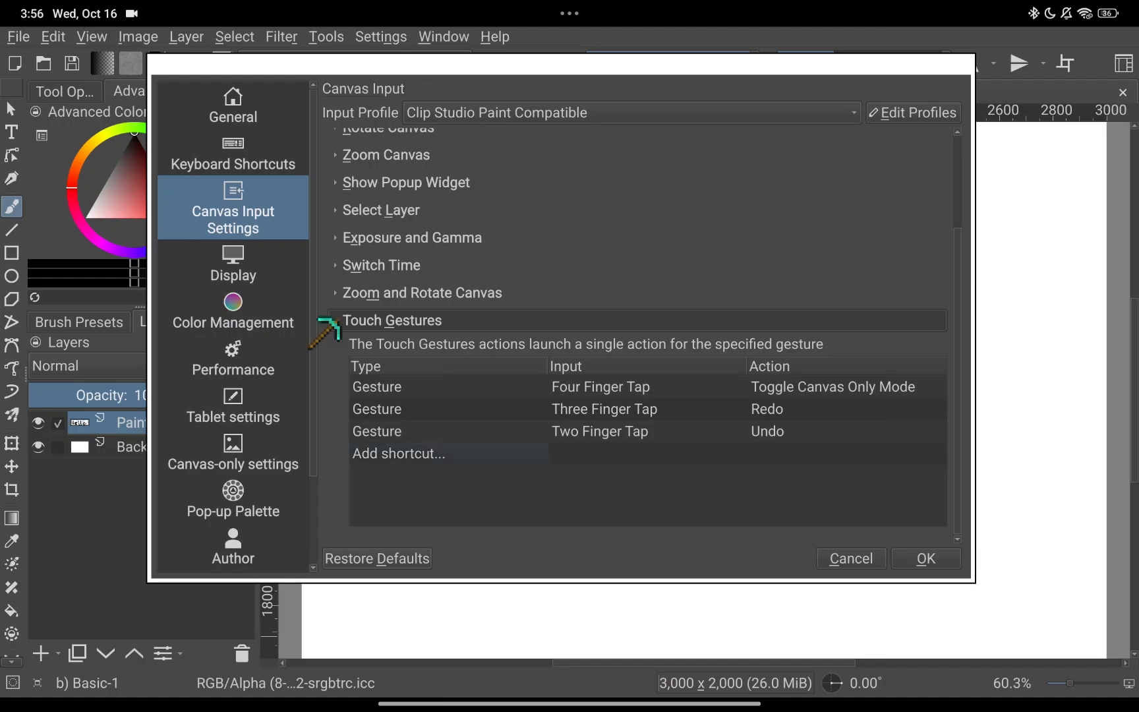
left_click(398, 454)
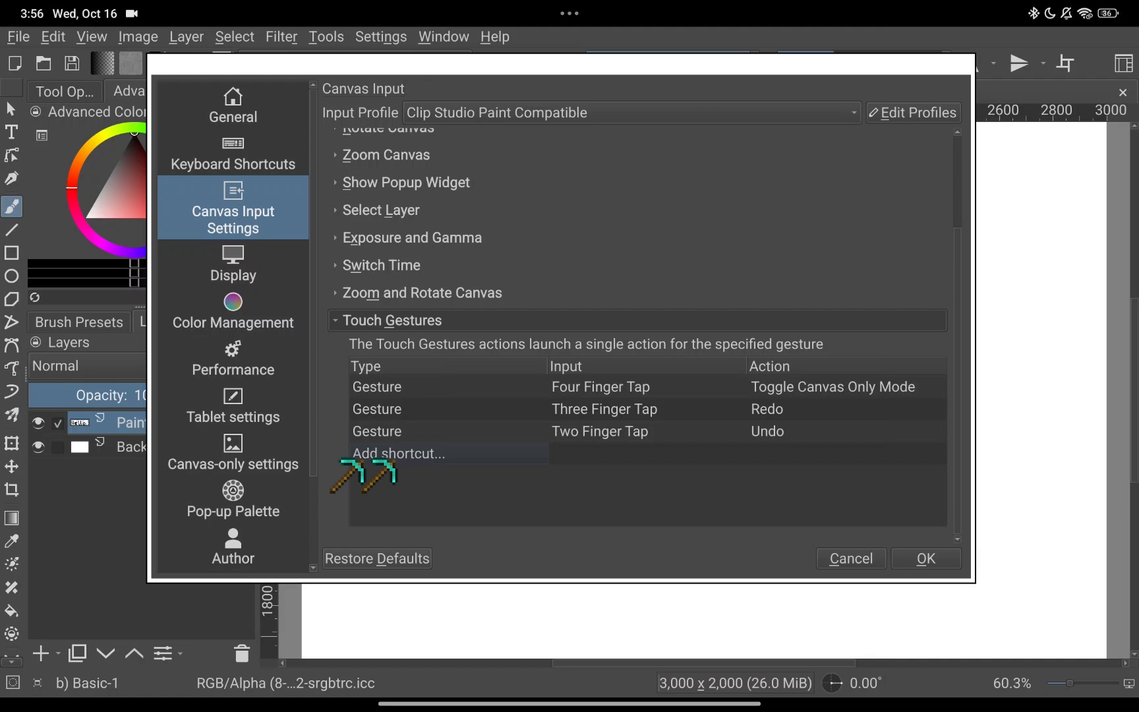
Add a Key Combination shortcut under Touch Gestures and begin editing its keys.
left_click(398, 453)
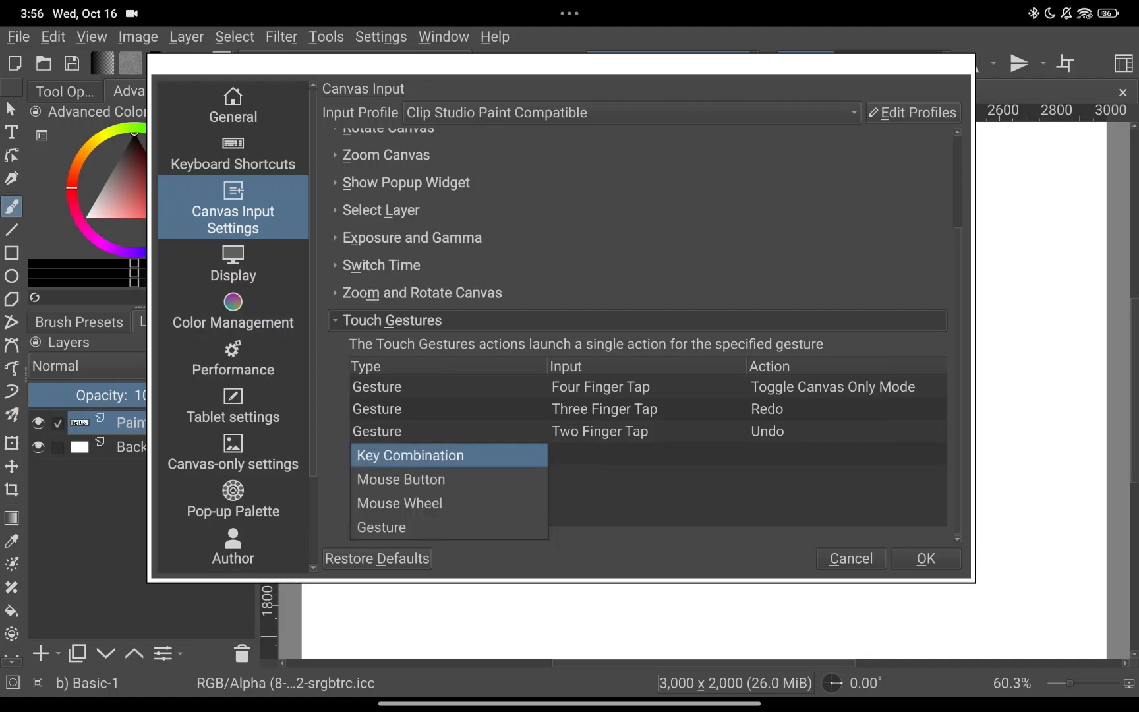
mouse_move(381, 479)
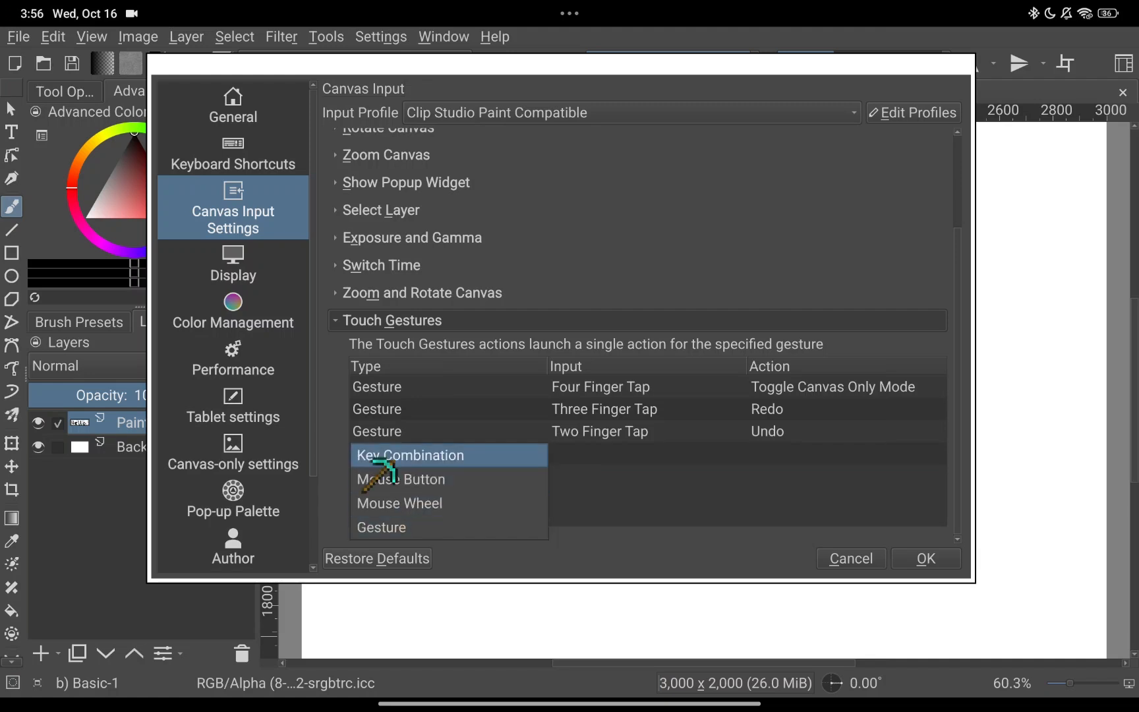
left_click(410, 455)
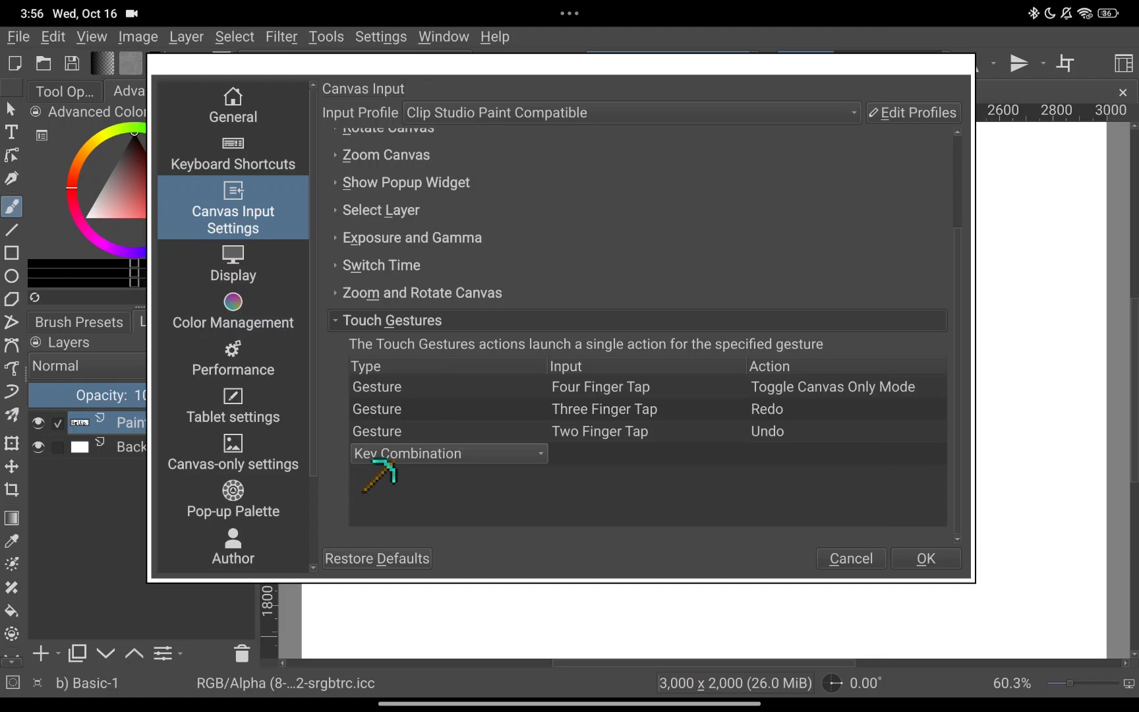
left_click(436, 453)
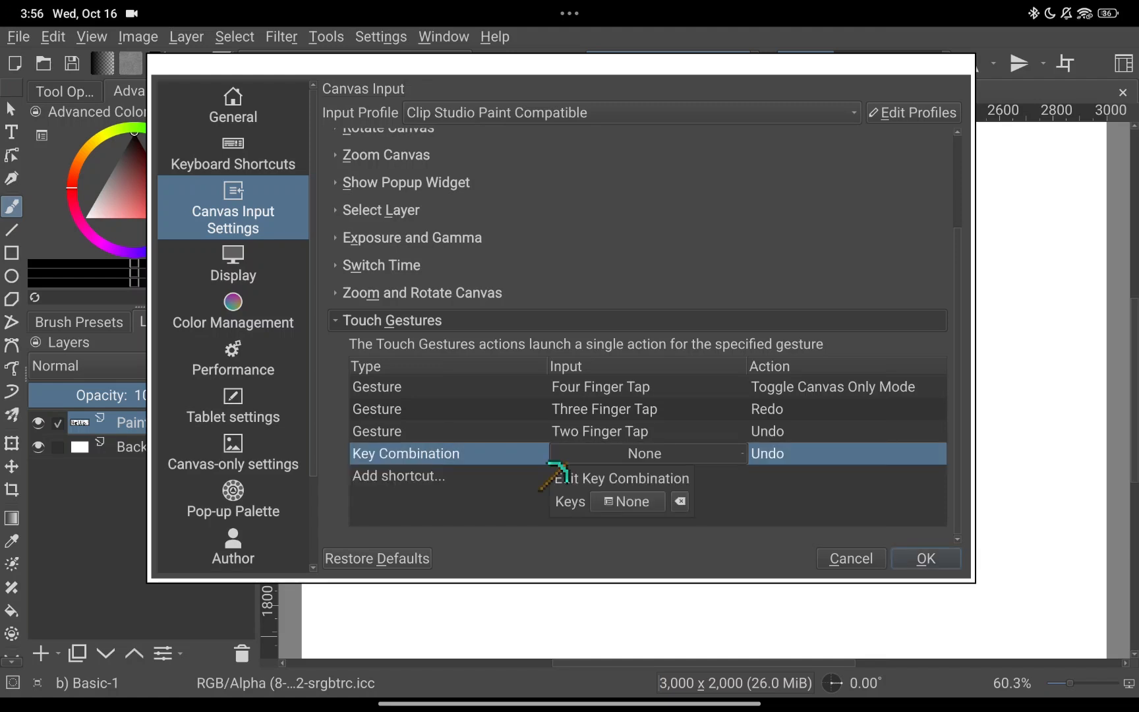
mouse_move(597, 515)
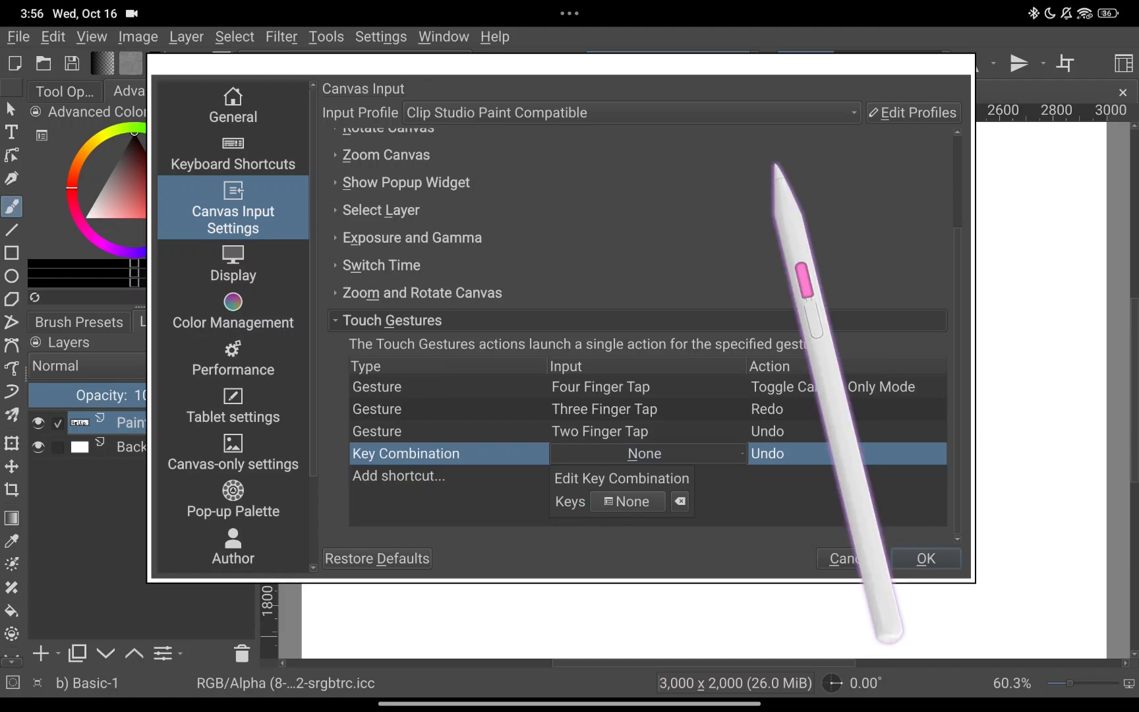
Record PgDown from the pen button and set its action to Toggle Eraser.
left_click(627, 502)
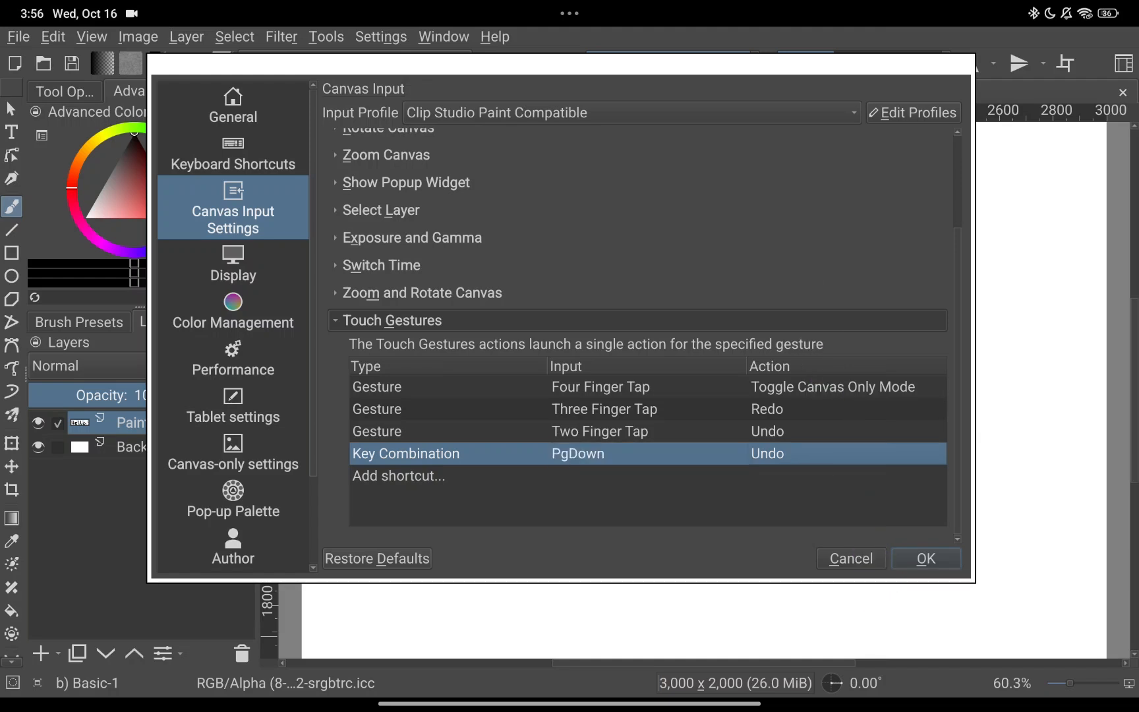
left_click(766, 453)
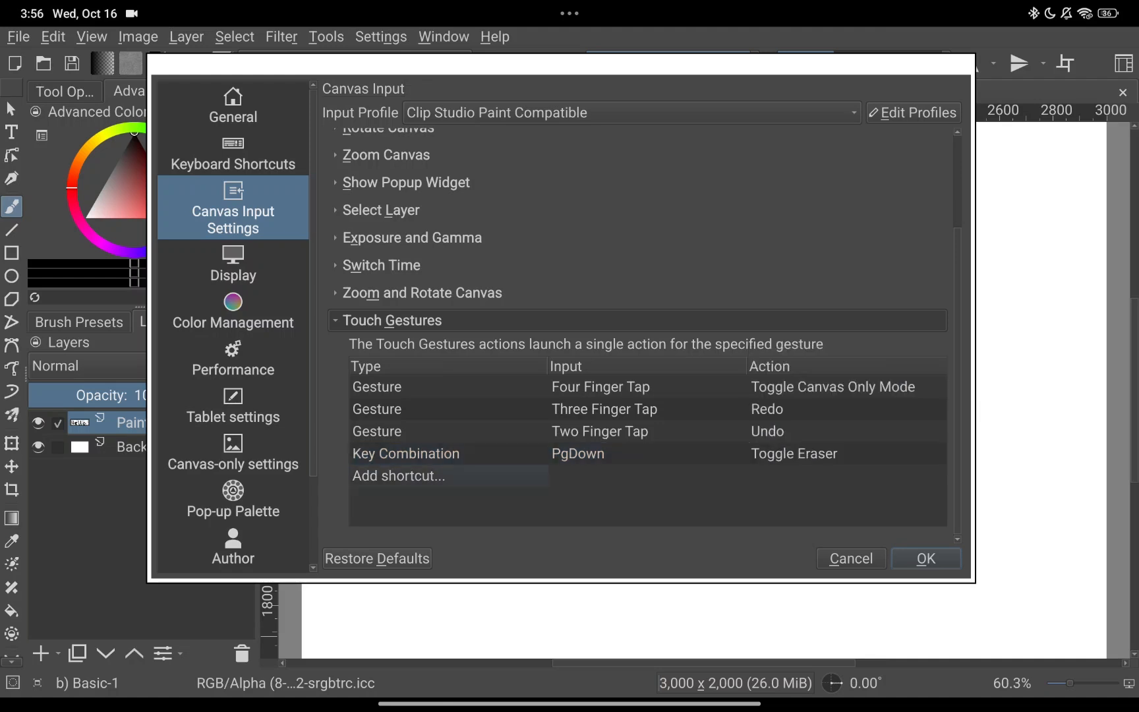
Add a second Key Combination shortcut below the Toggle Eraser one.
left_click(398, 476)
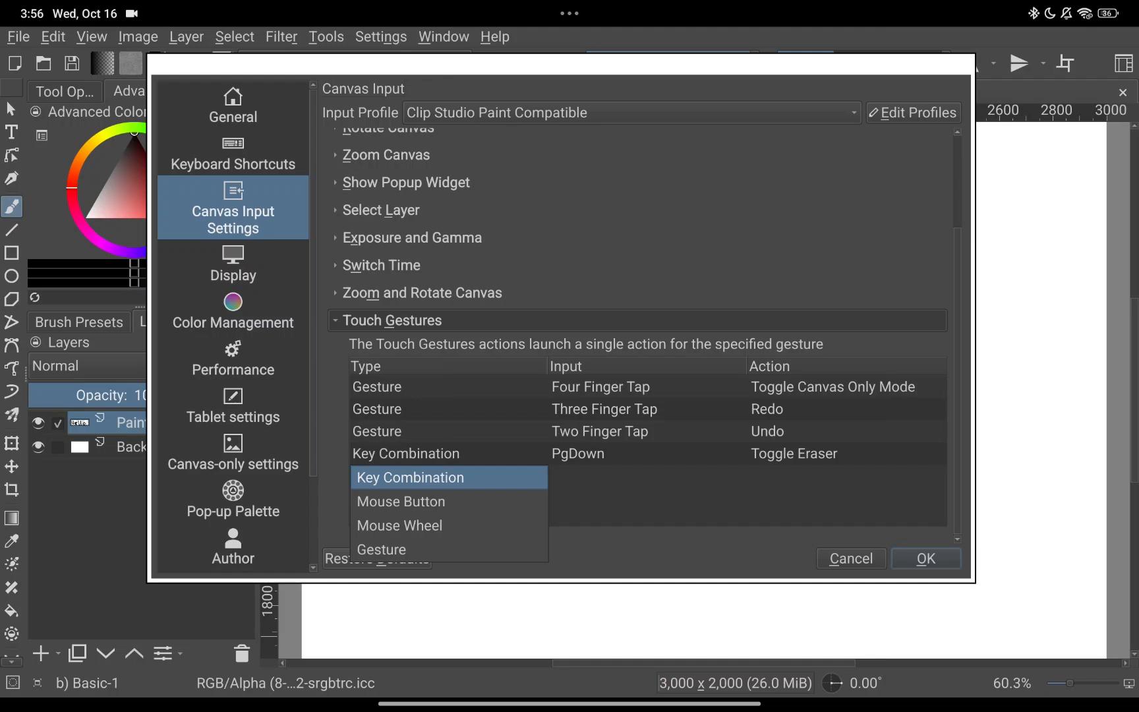
left_click(408, 477)
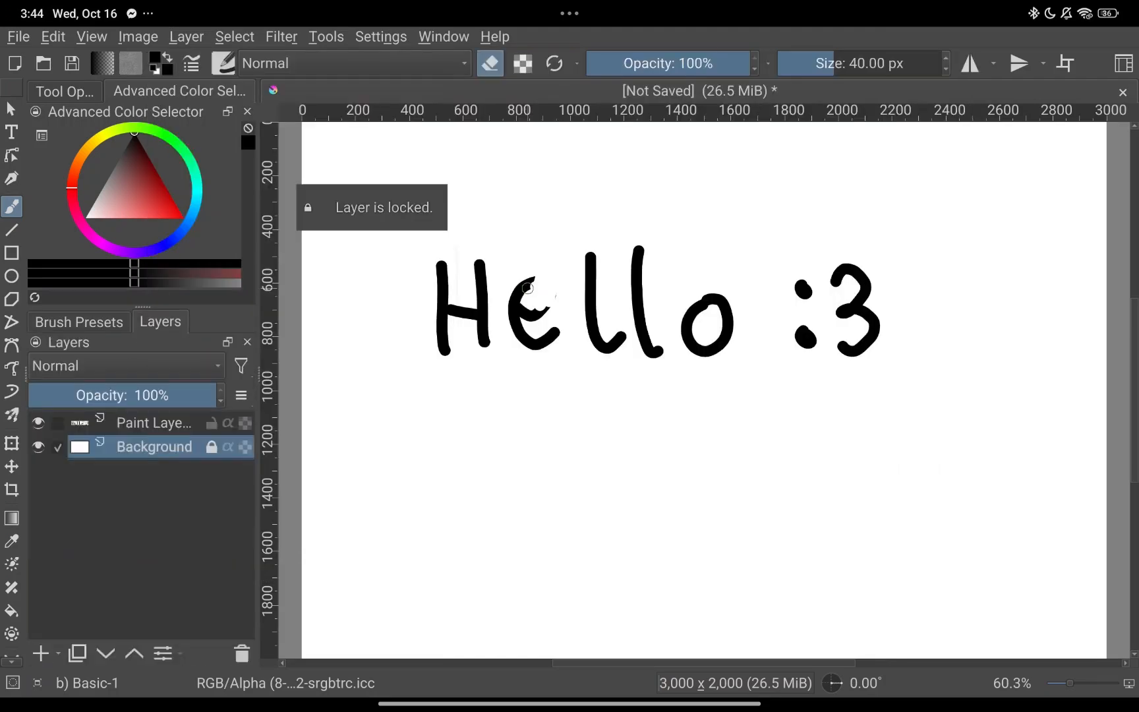
Make Paint Layer active in the Layers docker to erase the Hello lettering.
left_click(153, 423)
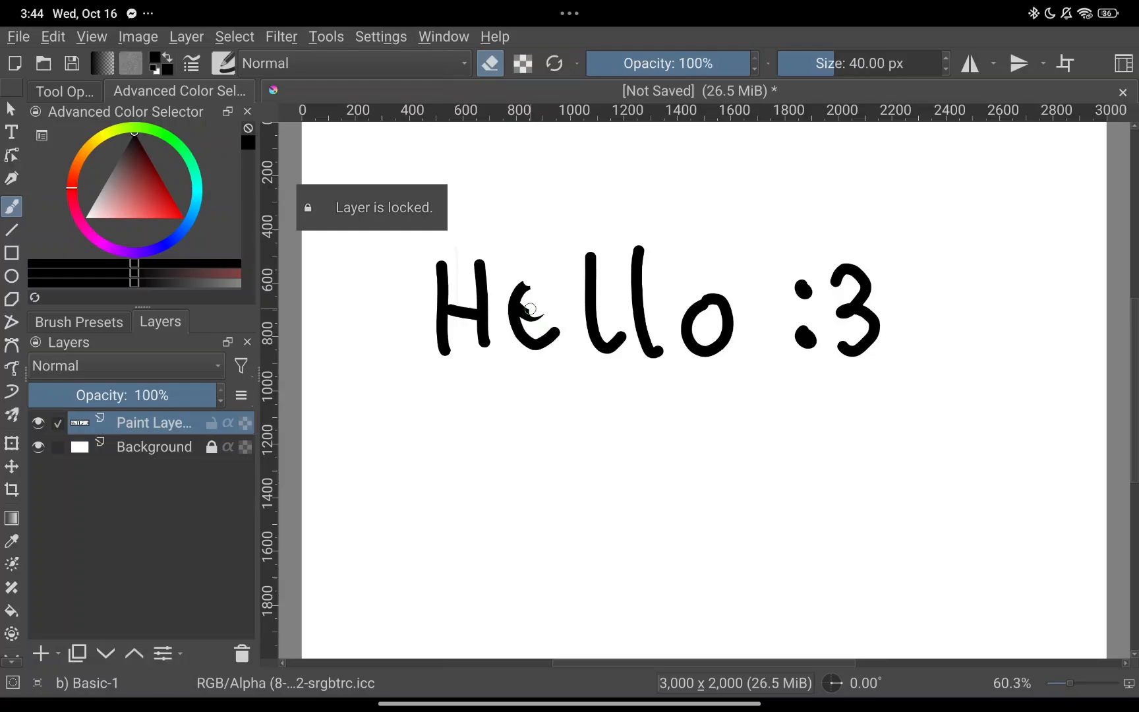